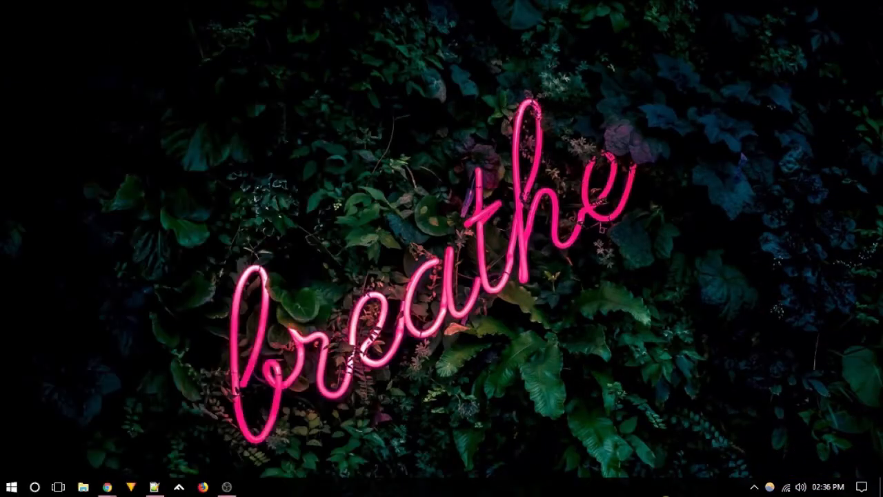
- Search the Start menu for 'control panel' so Control Panel appears as best match
left_click(11, 487)
type("control")
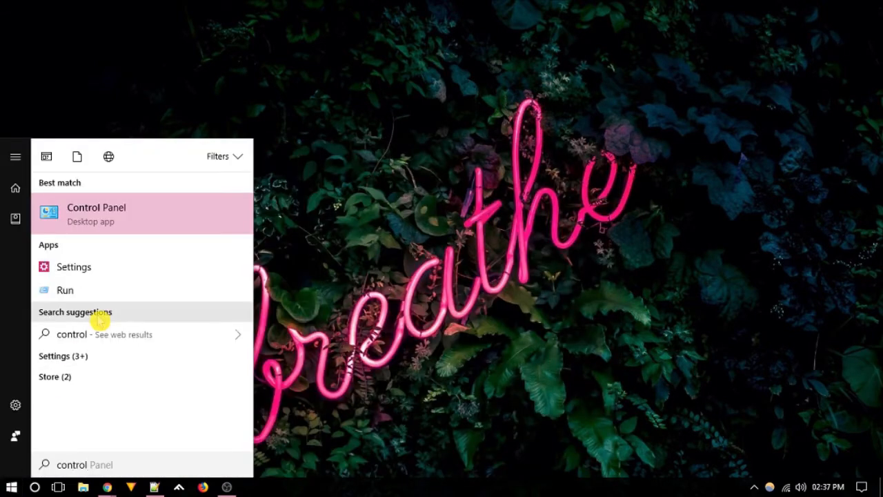
- In Power Options make High performance the active plan and reach its advanced power settings
left_click(96, 213)
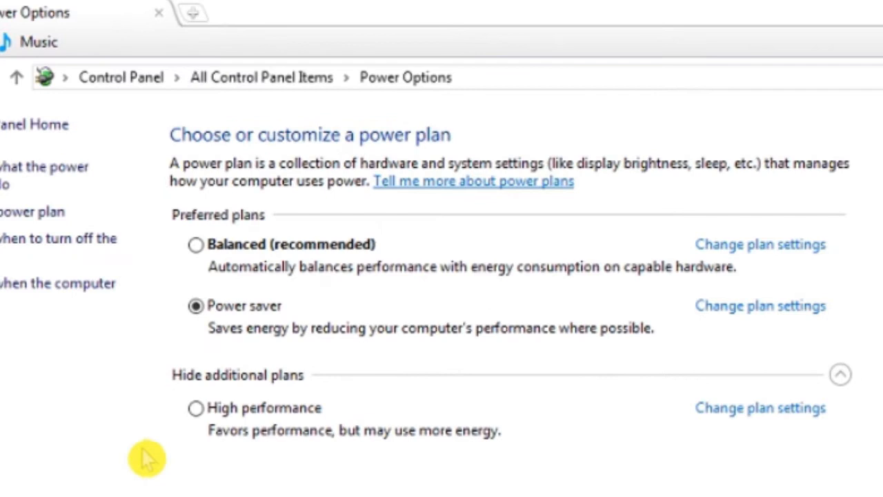
left_click(196, 407)
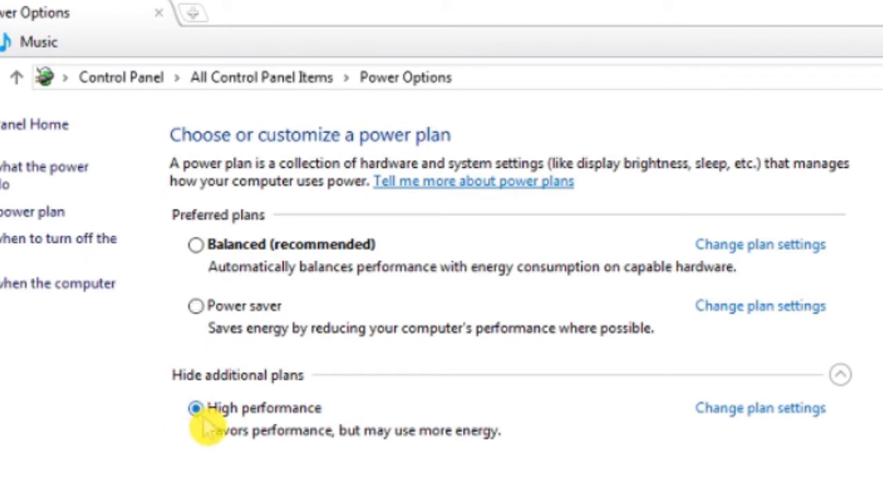
mouse_move(759, 407)
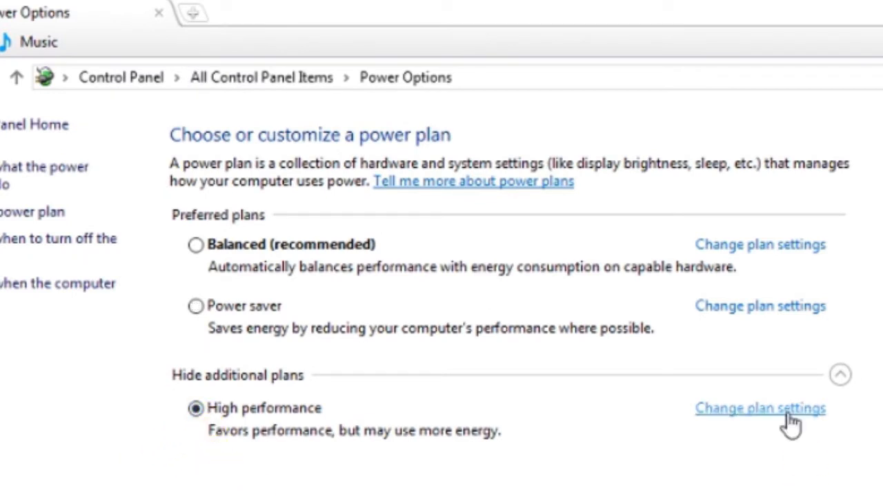
left_click(759, 407)
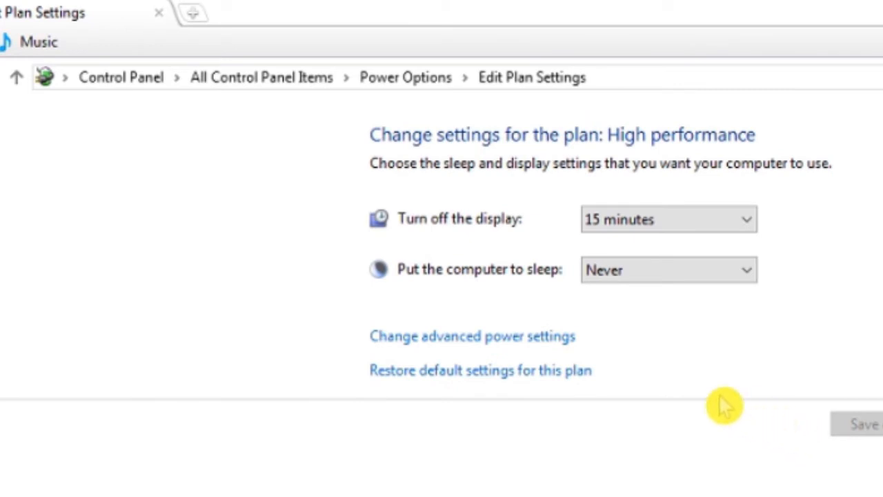
left_click(472, 336)
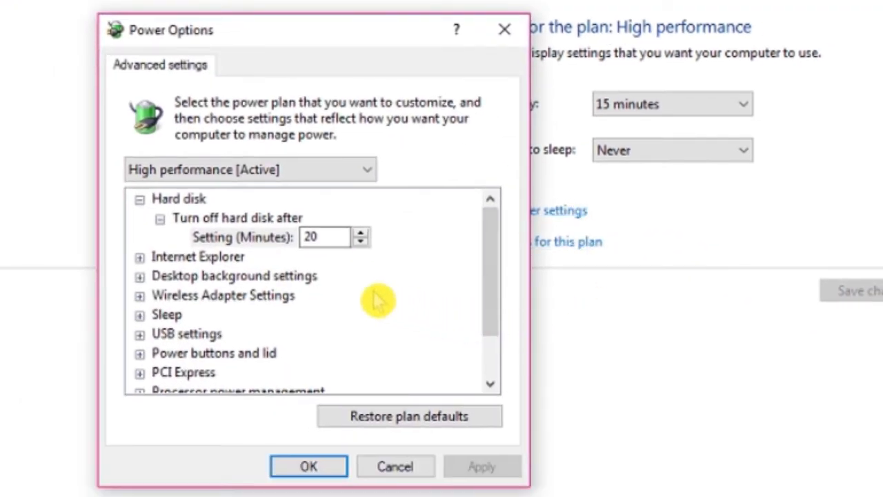
mouse_move(207, 238)
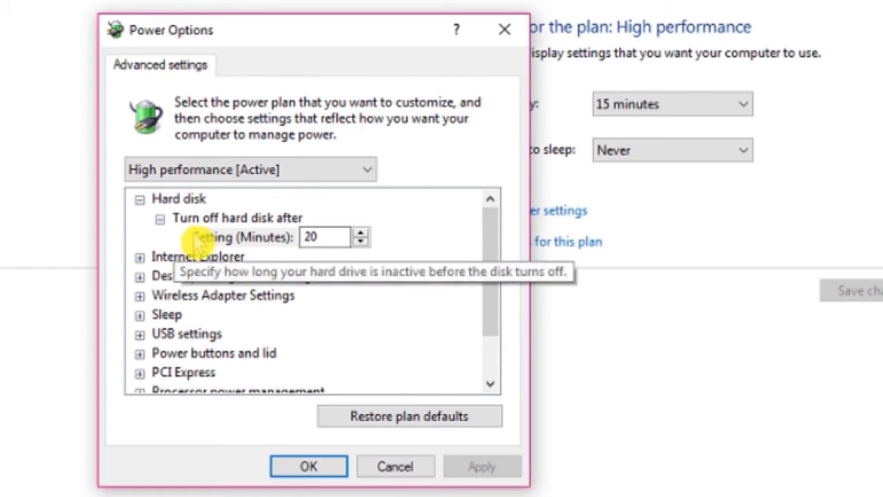
mouse_move(320, 232)
type("0")
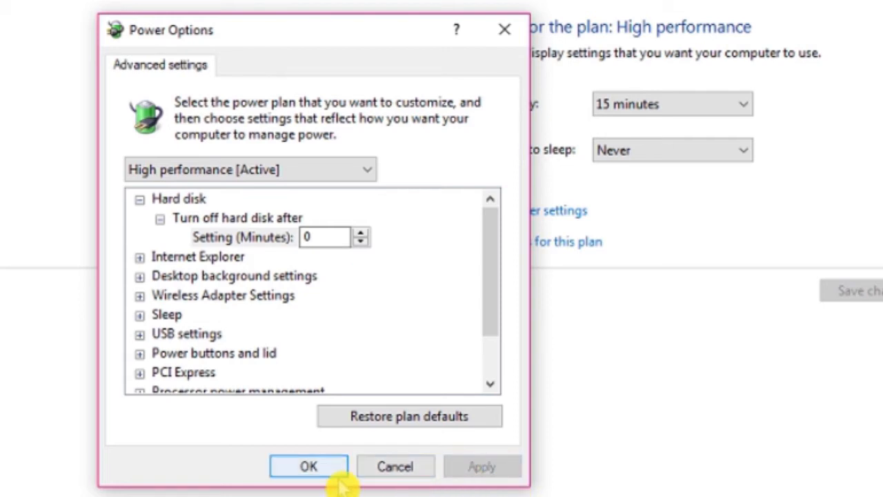
- Set 'Turn off hard disk after' to 0 minutes and confirm with OK
left_click(309, 466)
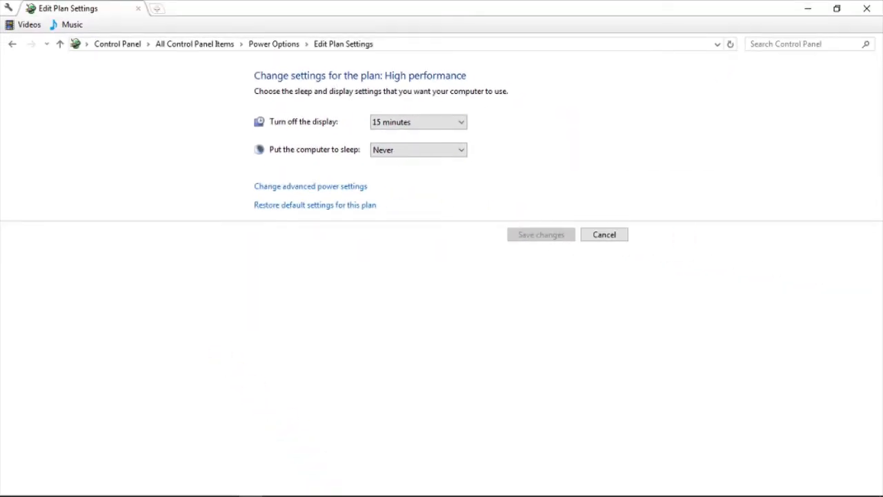